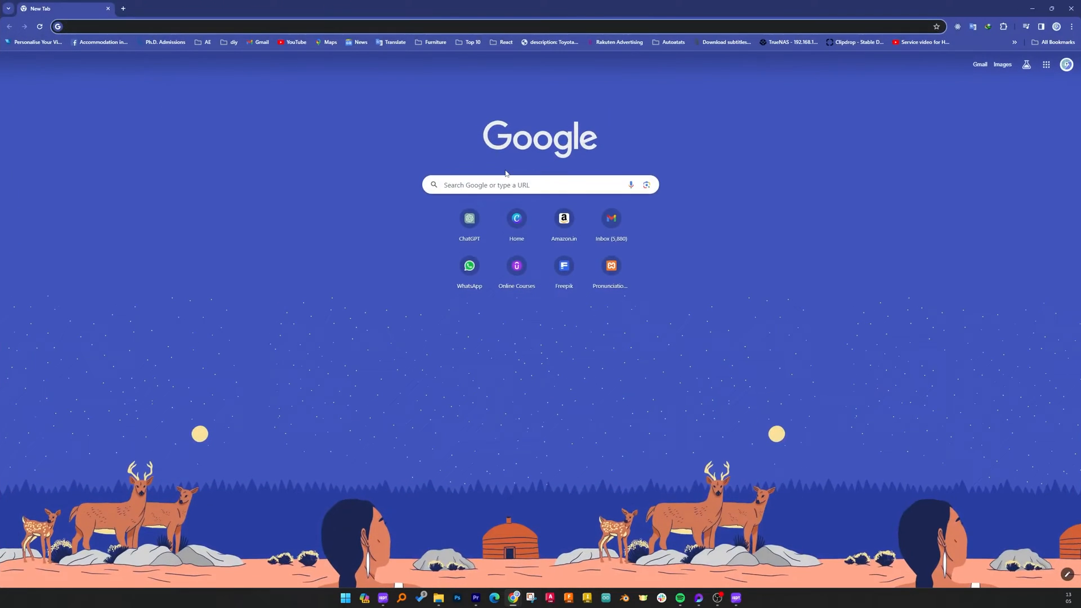
# Search Google for 'microsoft account' from the Chrome address bar
pyautogui.click(276, 27)
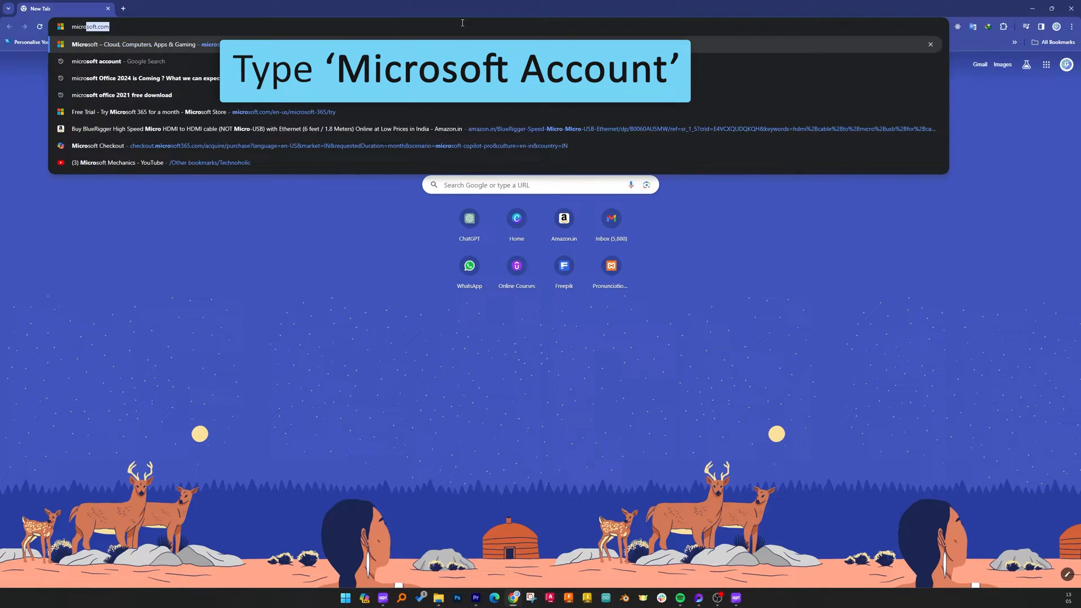
pyautogui.write('microsoft account')
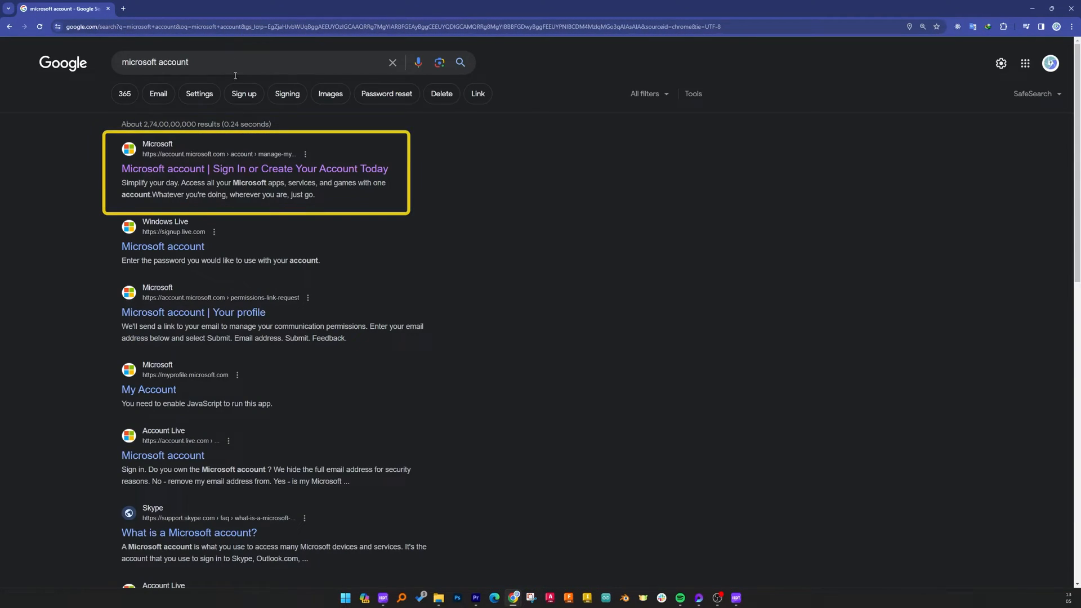
# Open the account.microsoft.com result and go to its Sign in page
pyautogui.click(255, 168)
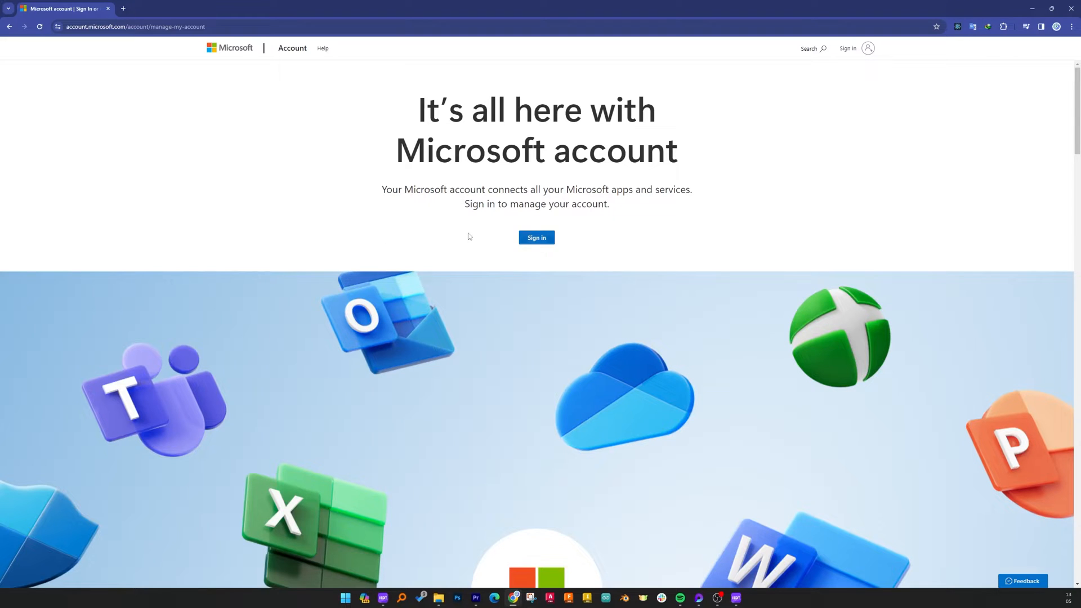
pyautogui.moveTo(233, 123)
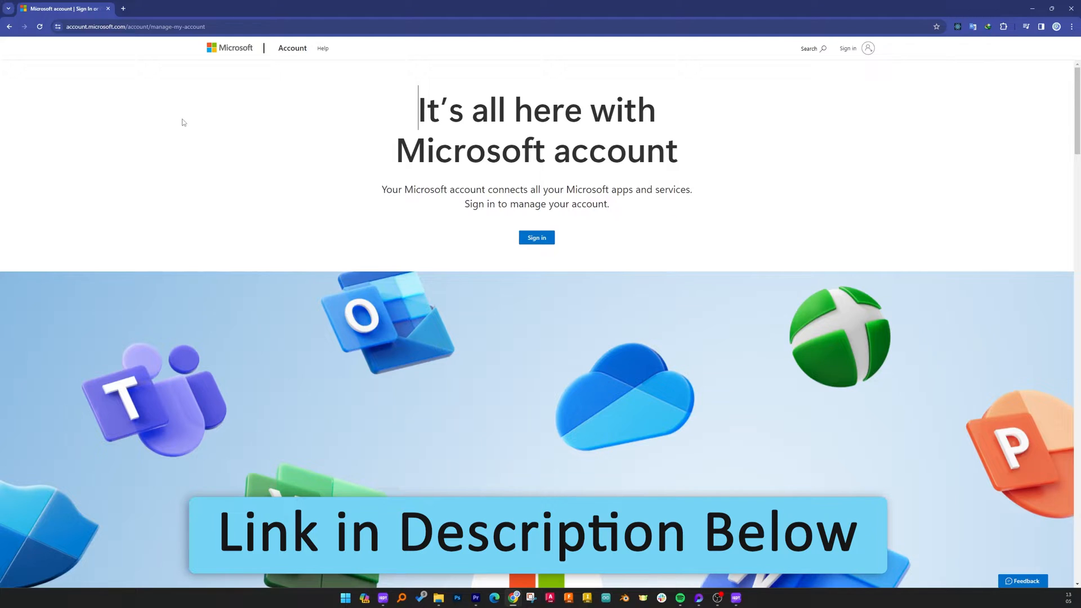
pyautogui.click(848, 48)
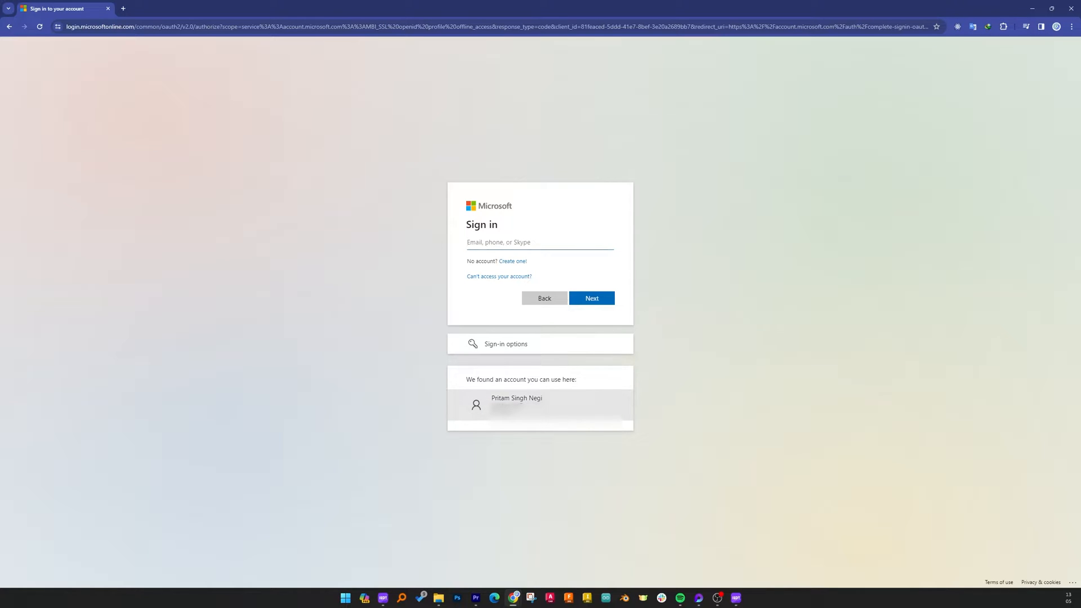
# Choose the account suggested on this device and submit its password
pyautogui.click(540, 398)
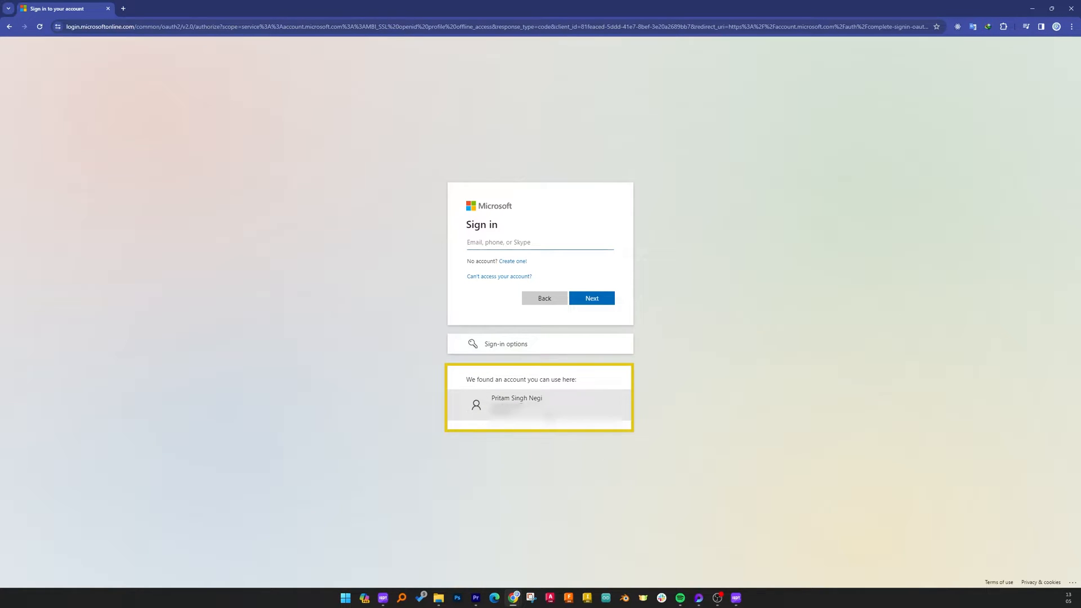
pyautogui.click(540, 405)
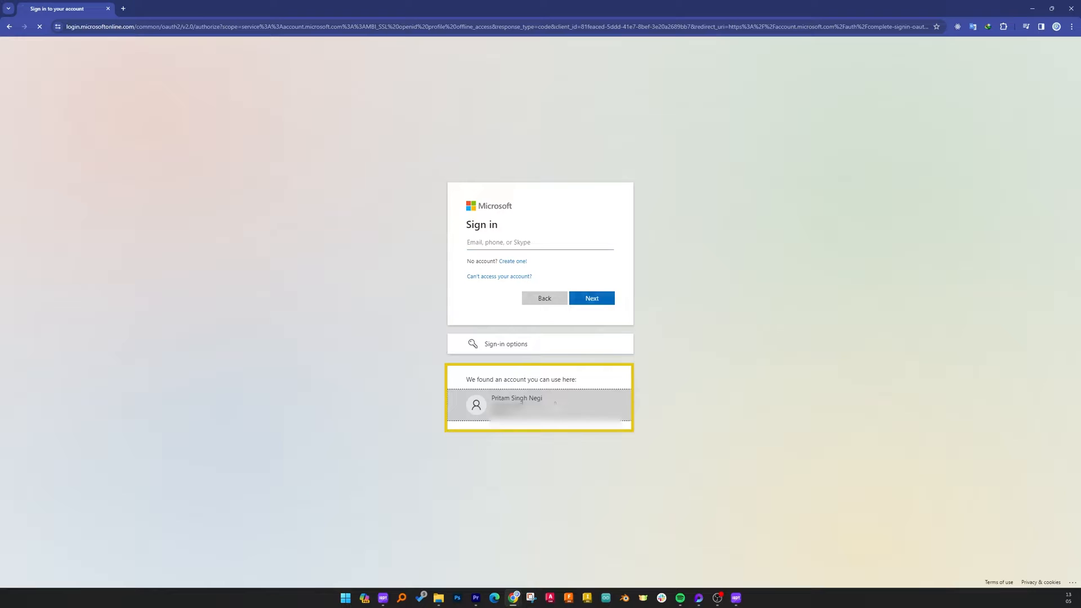
pyautogui.click(540, 405)
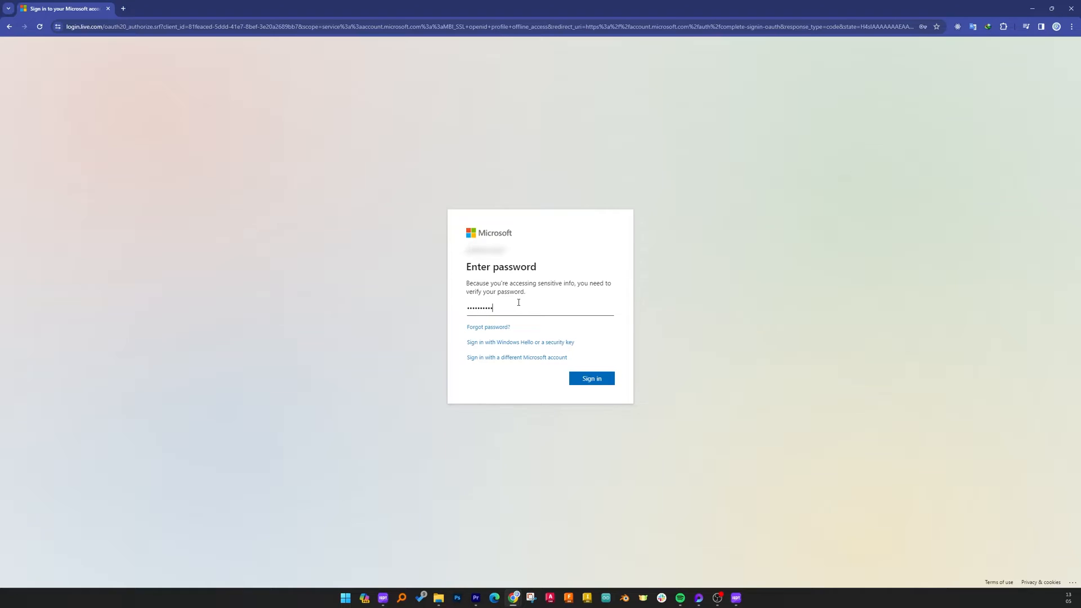
pyautogui.click(590, 378)
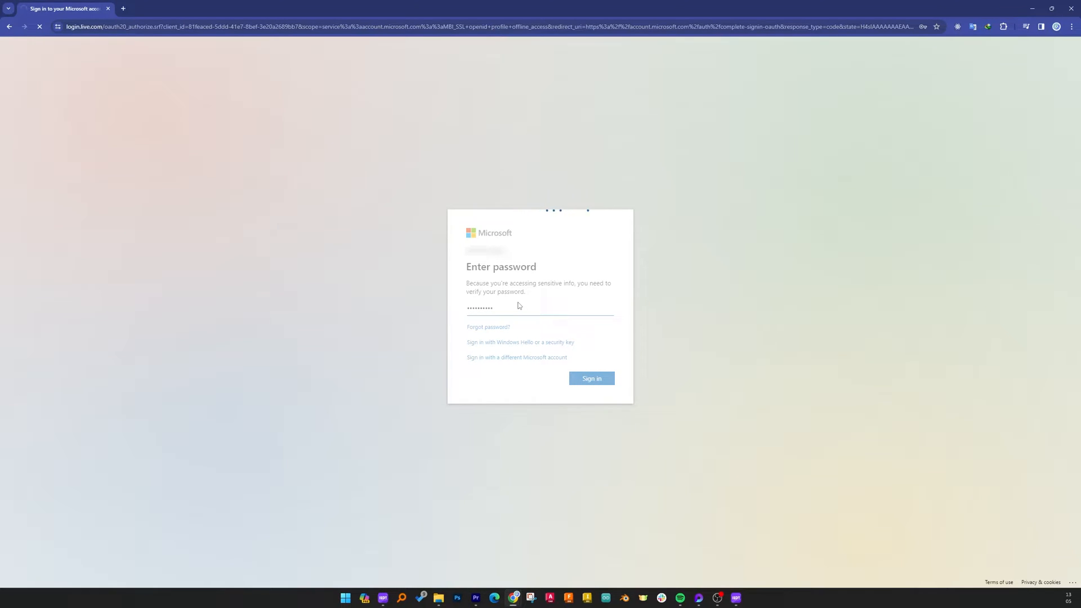
pyautogui.click(590, 379)
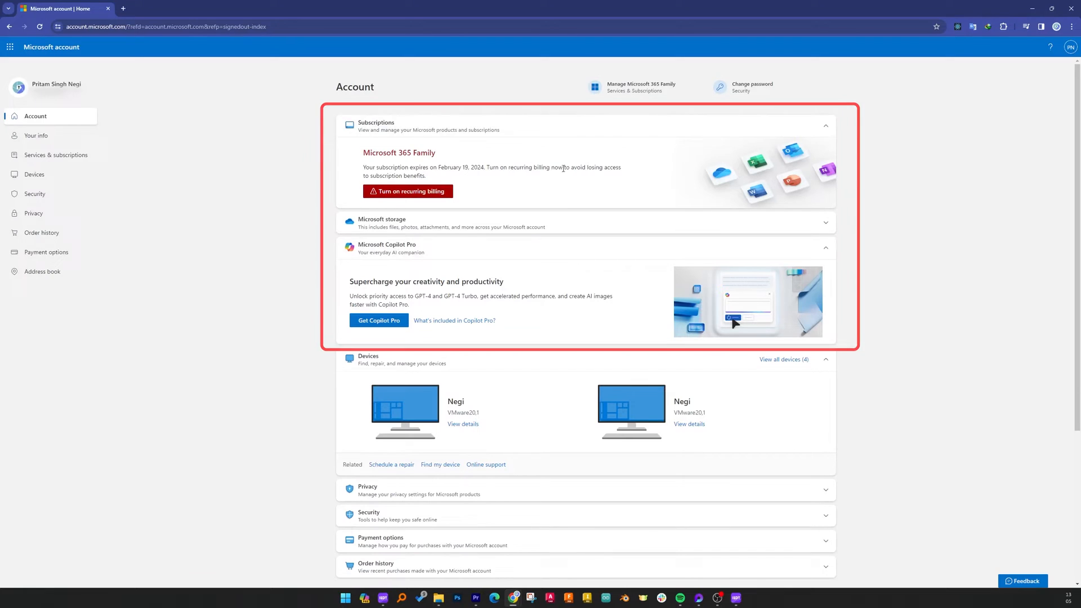
pyautogui.moveTo(467, 186)
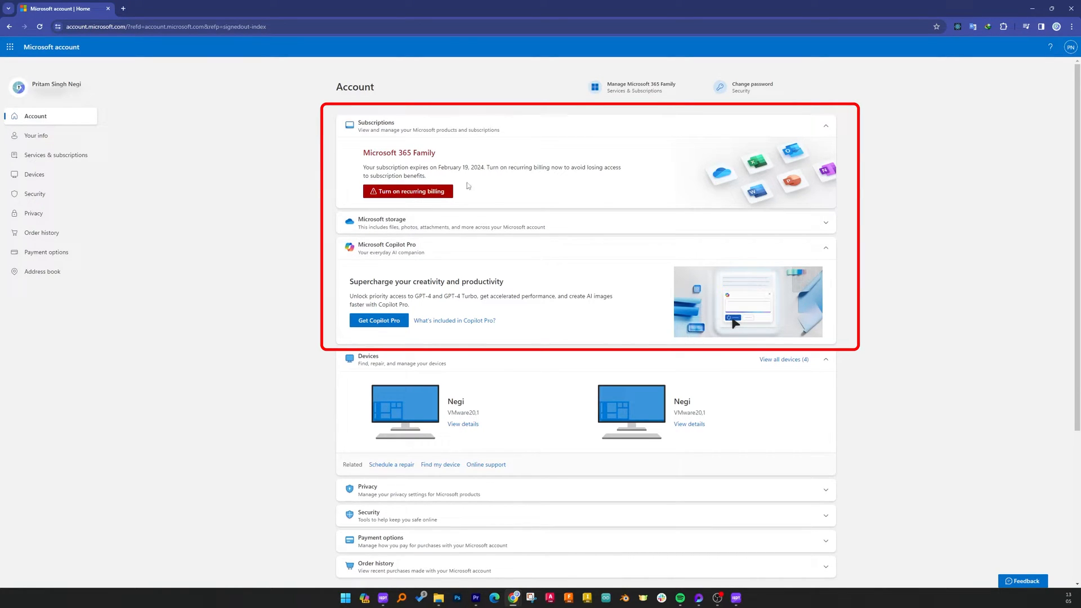
pyautogui.moveTo(539, 162)
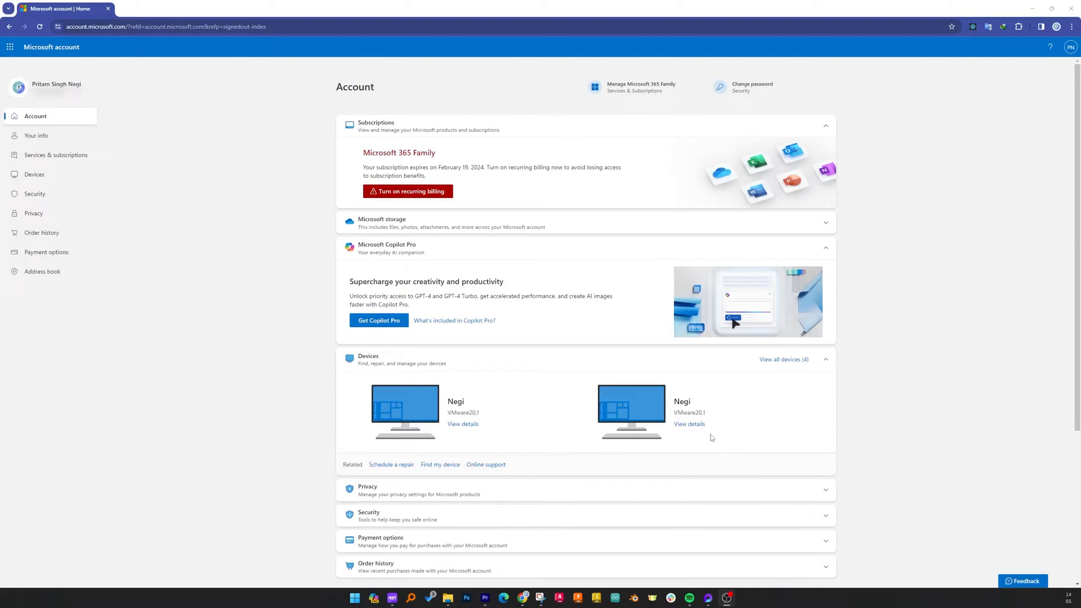
pyautogui.moveTo(83, 125)
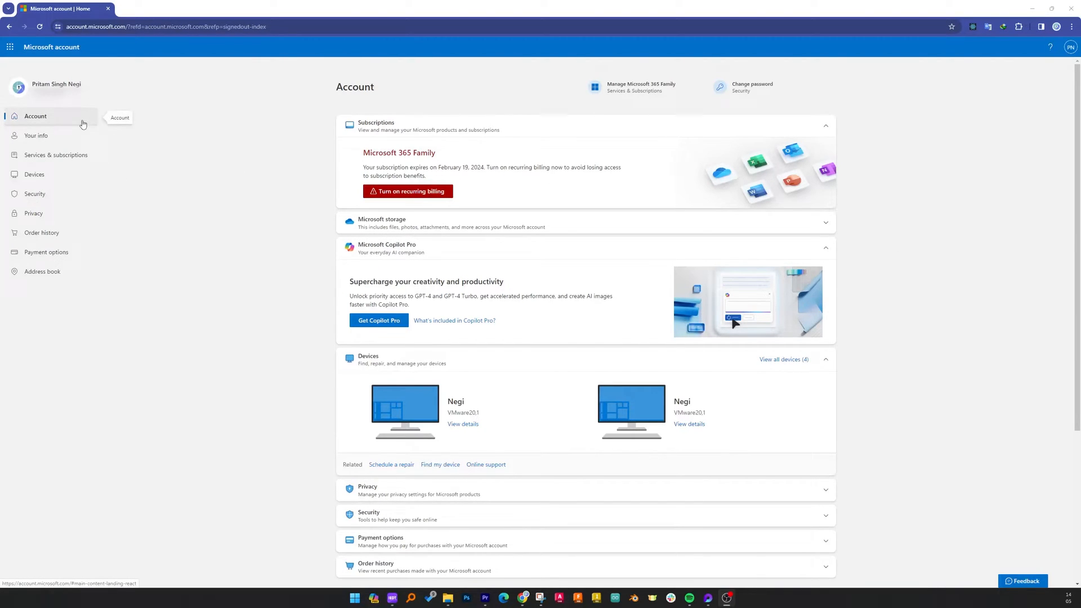
# Go to Services & subscriptions from the account home sidebar
pyautogui.click(56, 154)
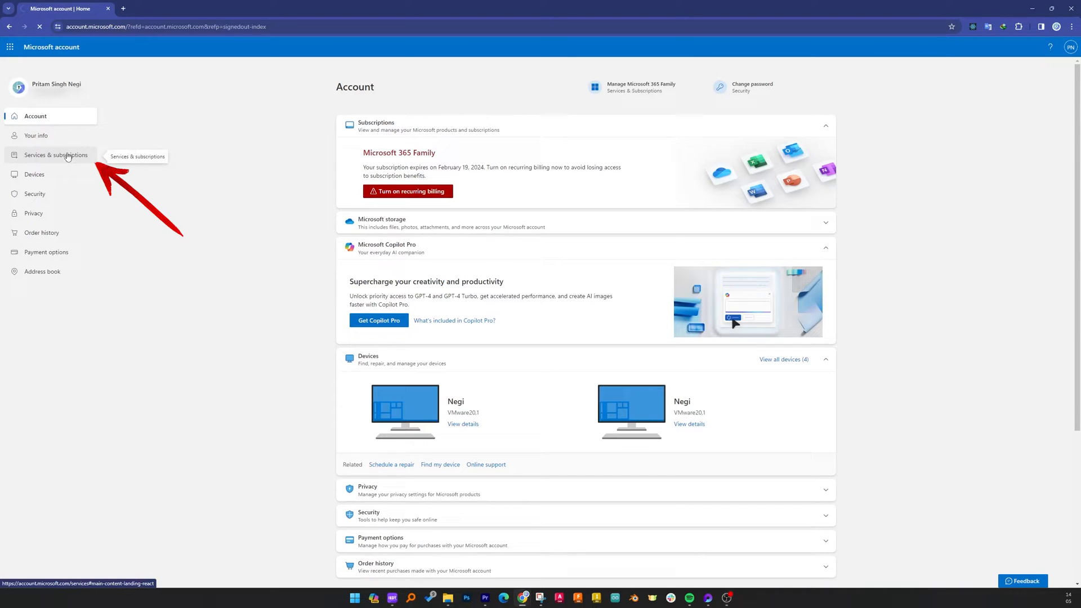
# Open the Microsoft 365 Family entry and expand its Manage subscription options
pyautogui.click(56, 154)
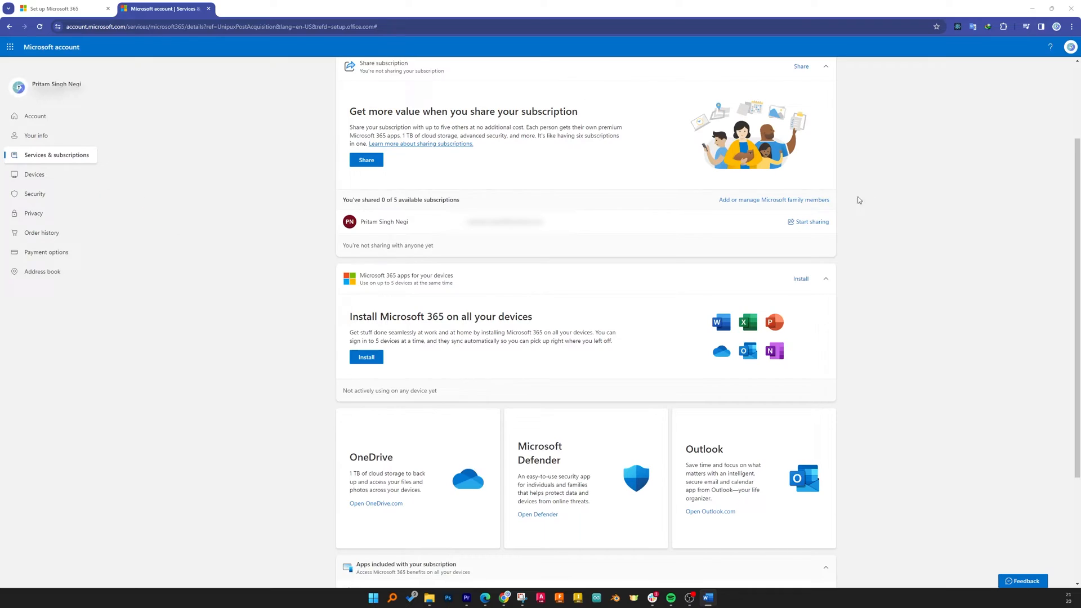
pyautogui.moveTo(774, 200)
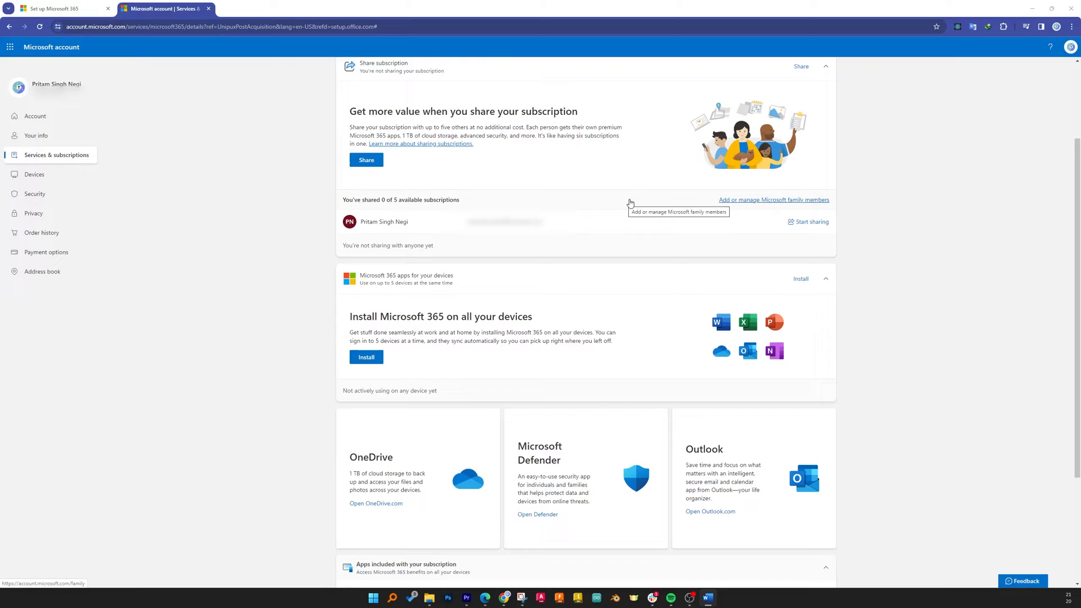
pyautogui.moveTo(957, 134)
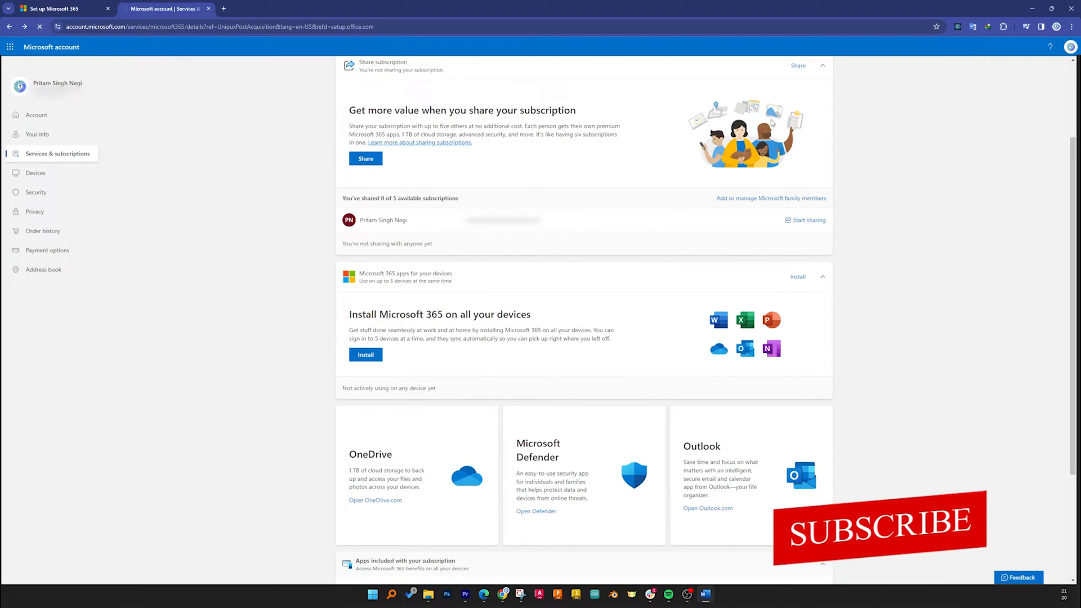
pyautogui.click(40, 27)
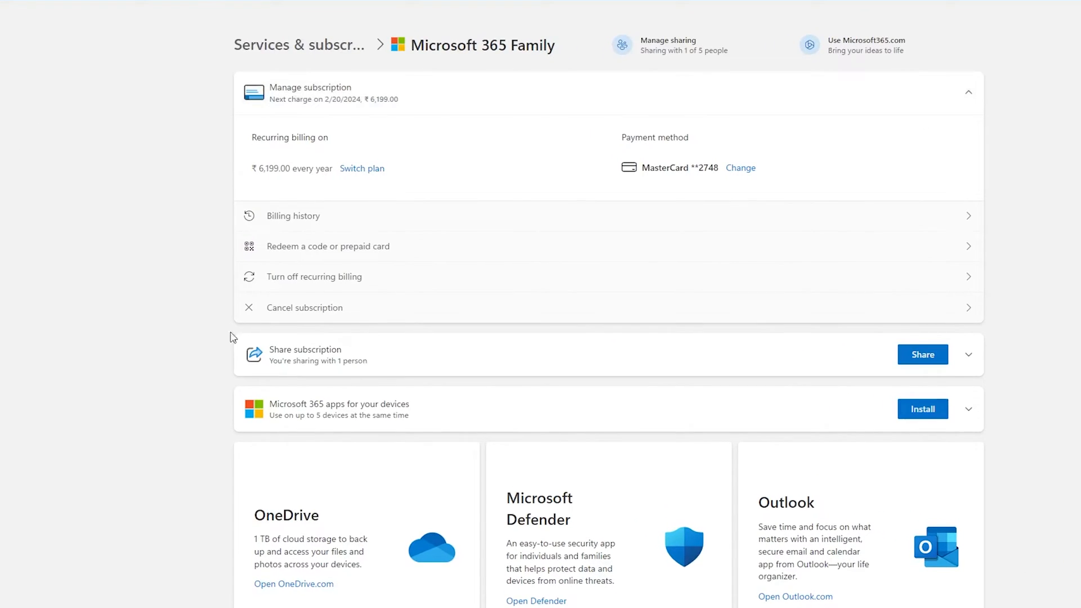
# Choose Cancel subscription and scroll past the plan offers to the decline button
pyautogui.click(304, 307)
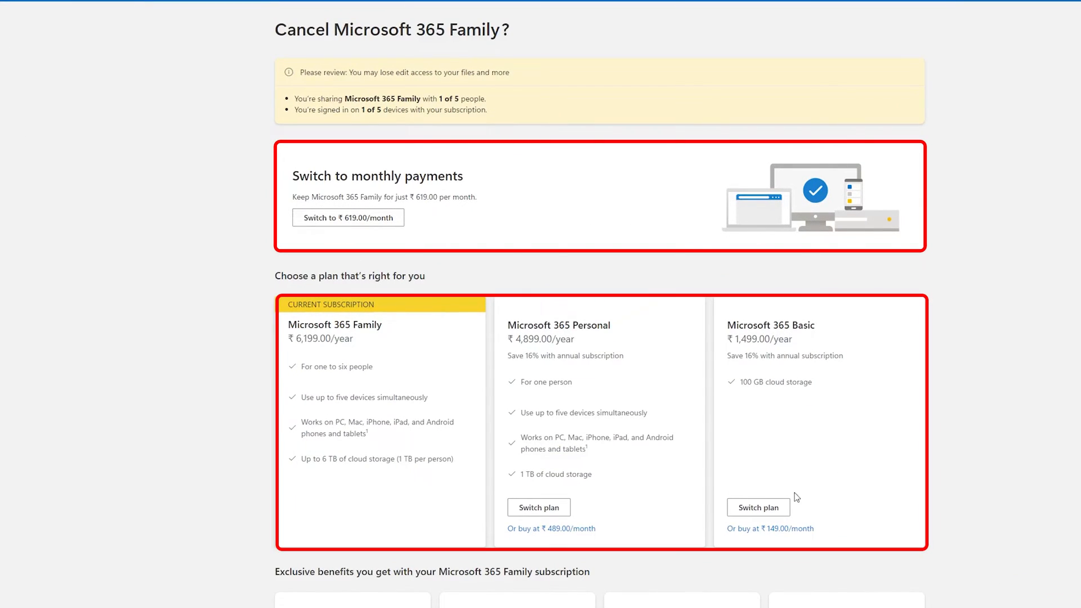
pyautogui.scroll(-3)
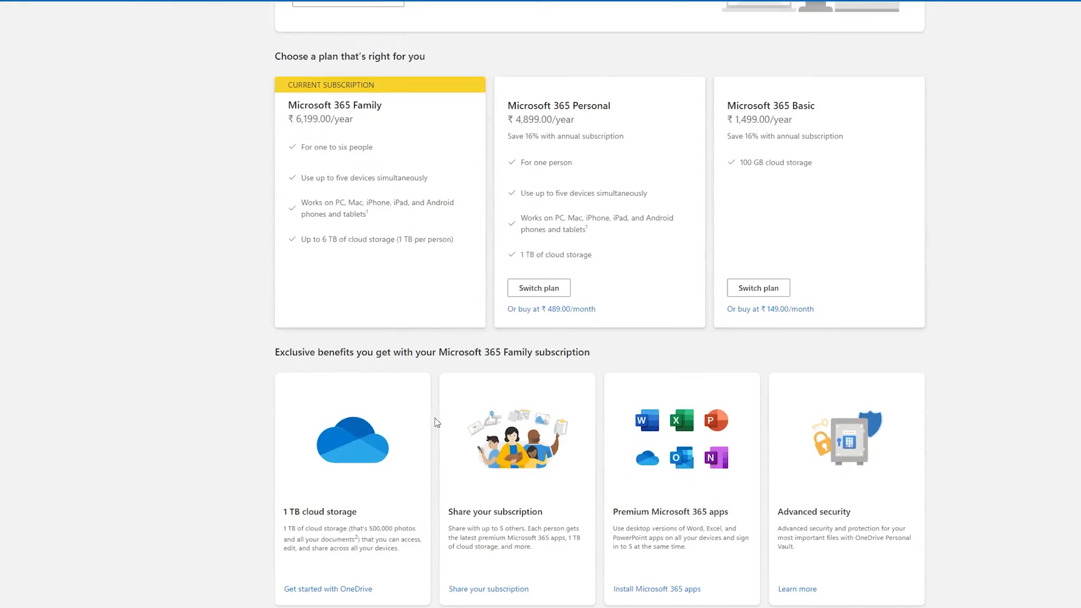
pyautogui.scroll(-3)
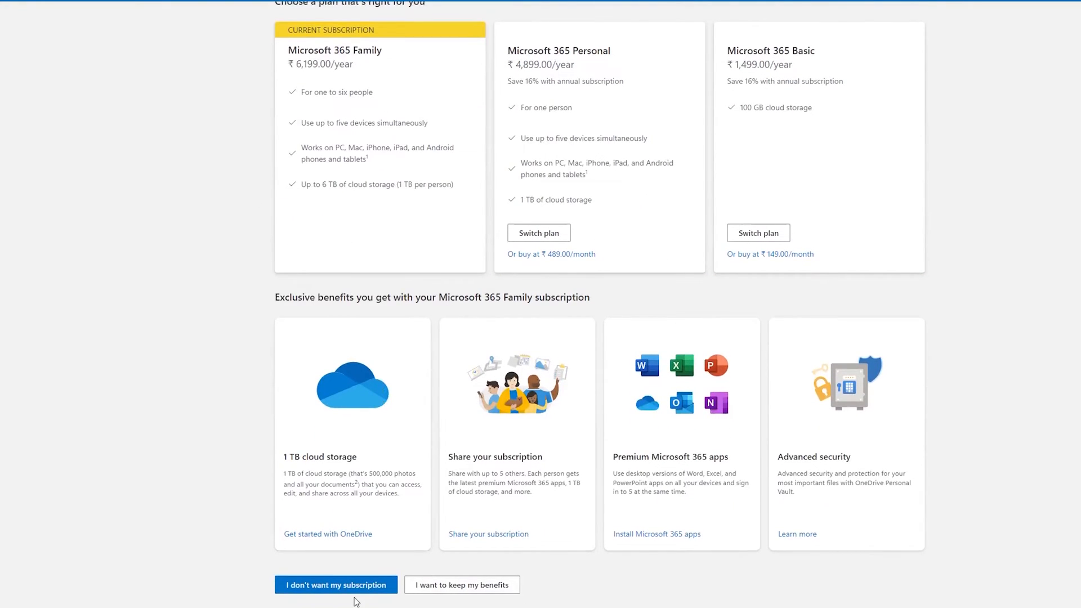
pyautogui.scroll(-3)
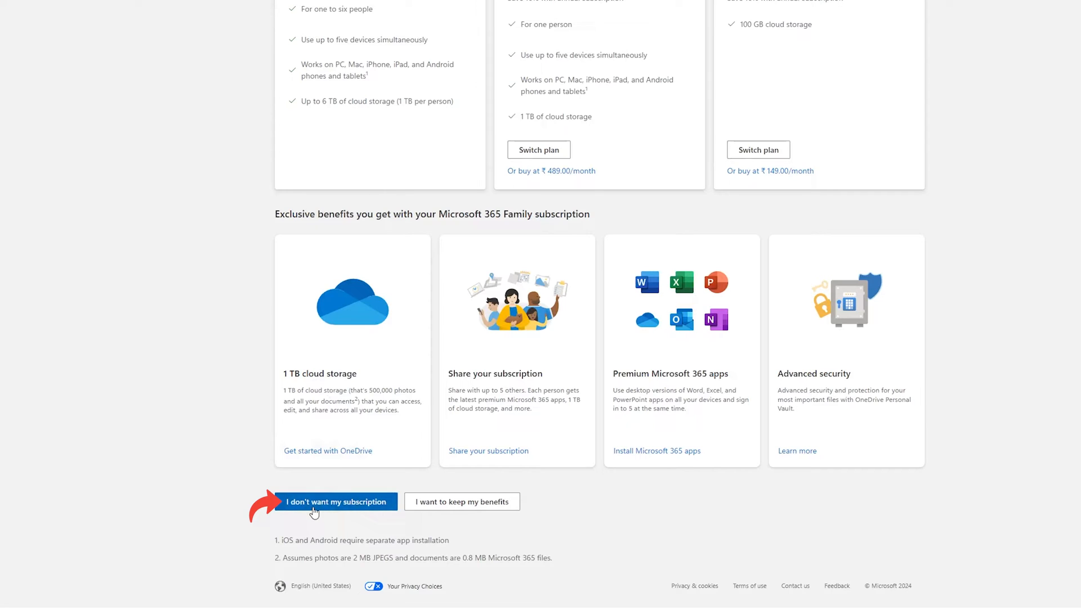
# Decline the retention offers with 'I don't want my subscription'
pyautogui.click(336, 501)
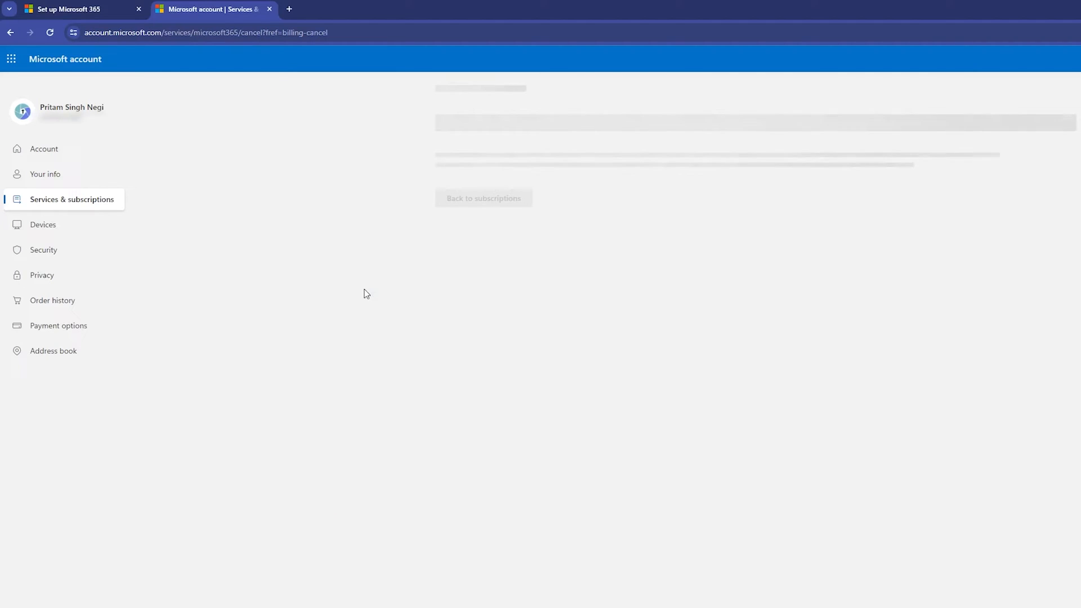
pyautogui.moveTo(445, 340)
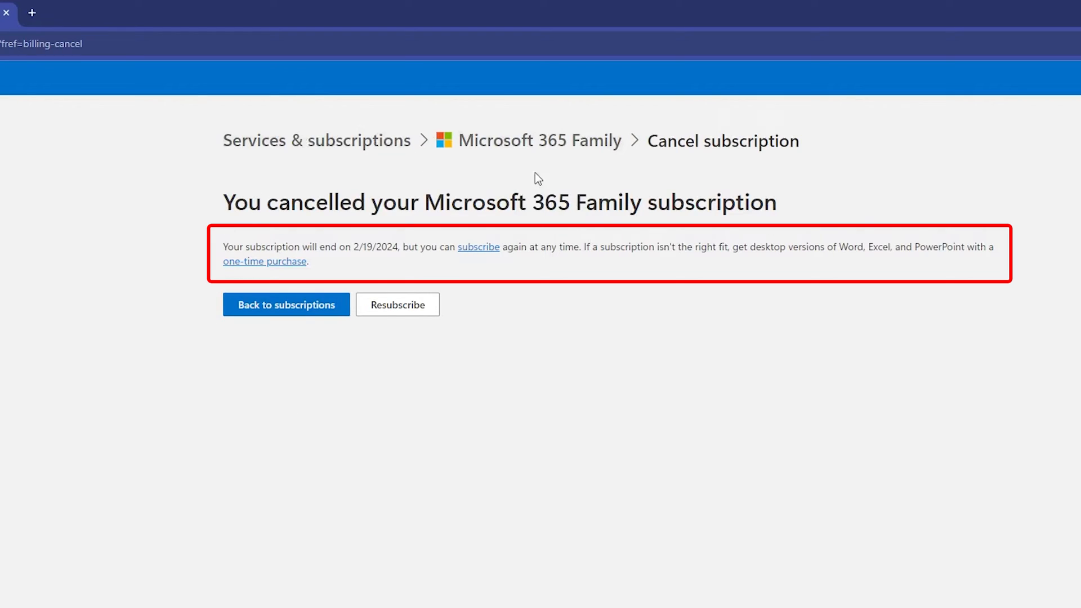
pyautogui.moveTo(507, 270)
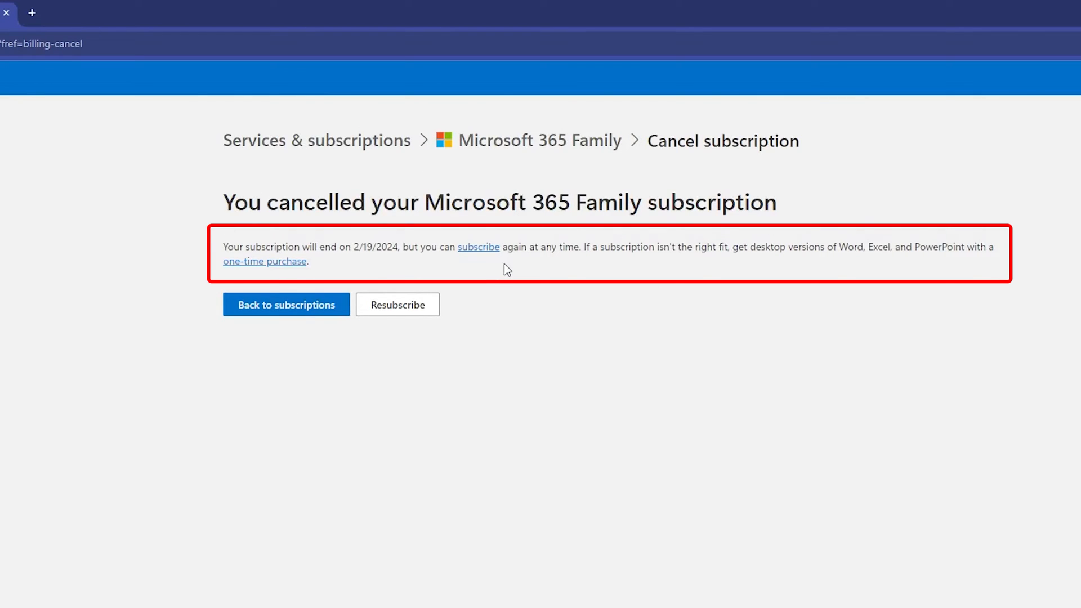